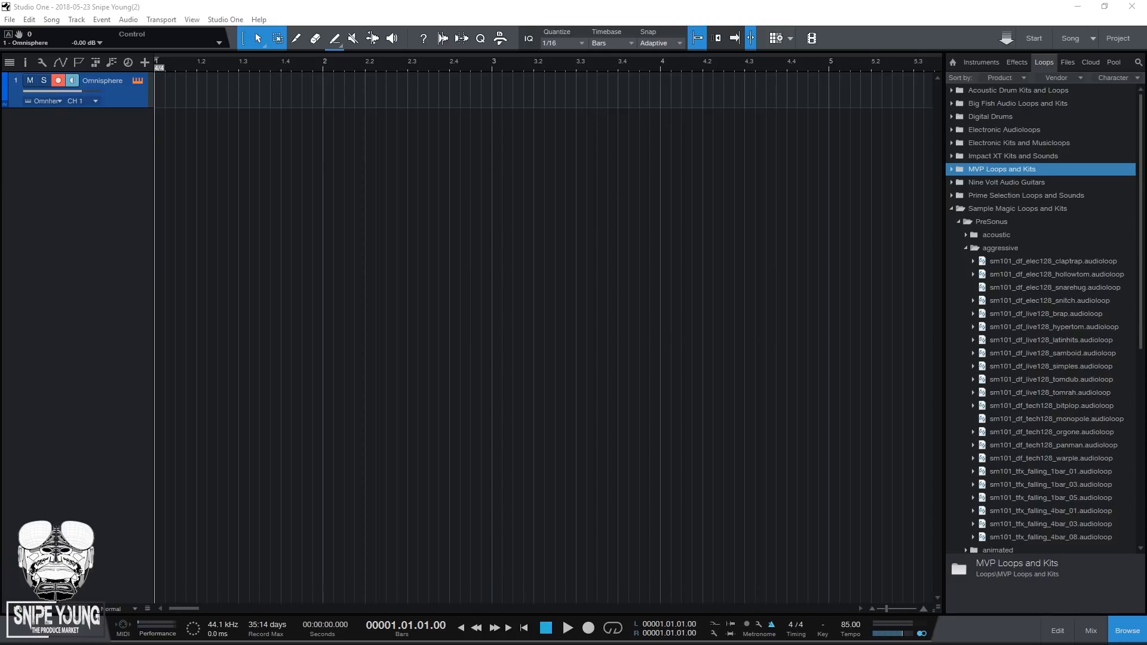
Step: Browse into the MVP Loops PreSonus acoustic folder and add the Gmaj guitar 01 L loop as a new audio track
{"action": "left_click", "coordinate": [952, 168]}
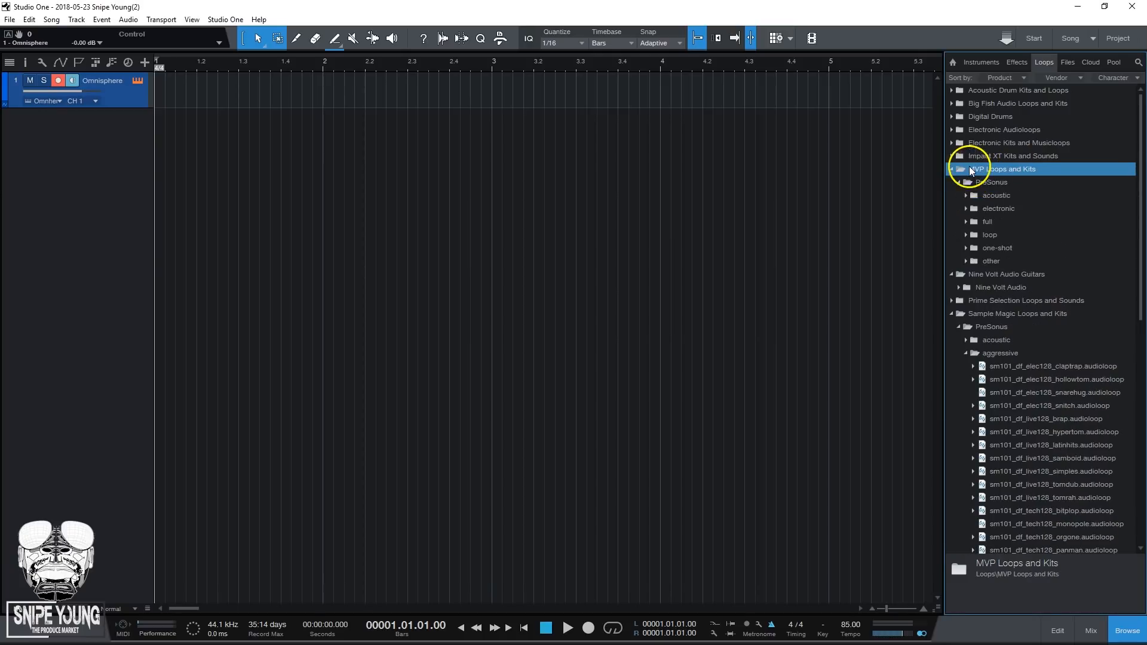
{"action": "left_click", "coordinate": [995, 195]}
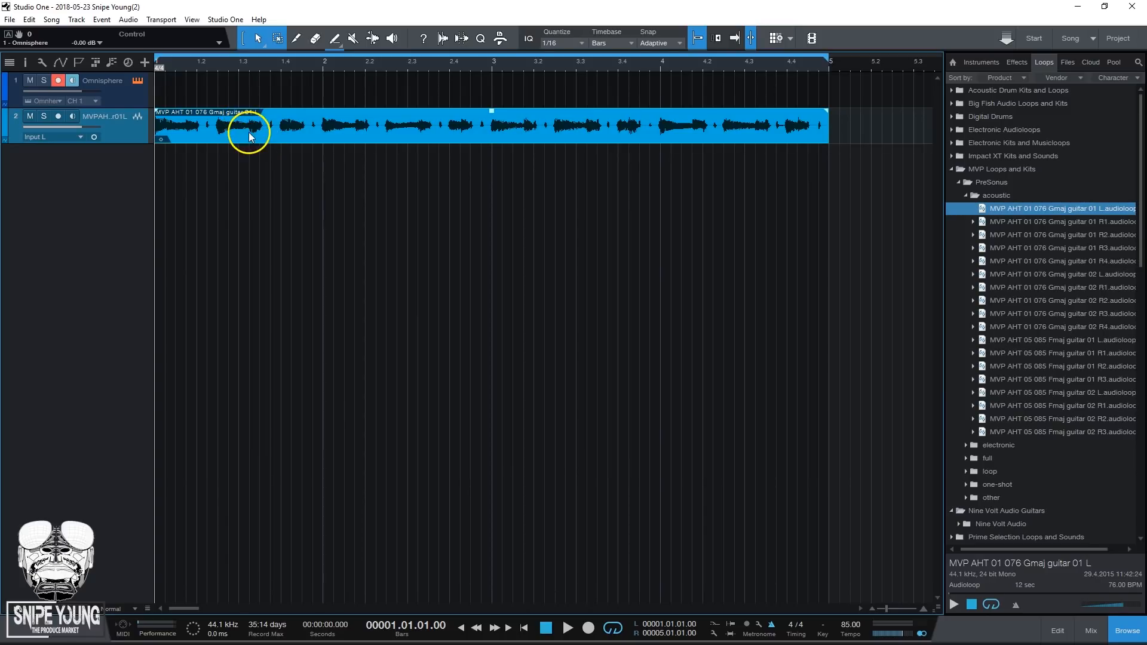
Step: Detect the loop's chords (G, D, Am, C, Cm) and extract them to a new chord track
{"action": "right_click", "coordinate": [249, 132]}
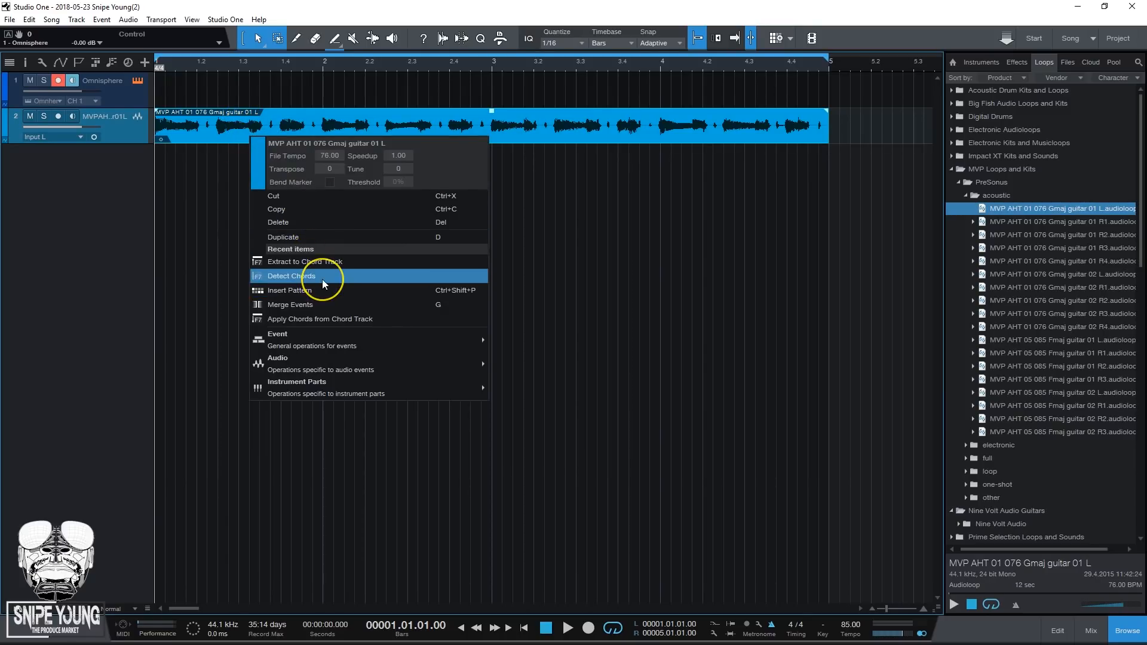
{"action": "left_click", "coordinate": [291, 276]}
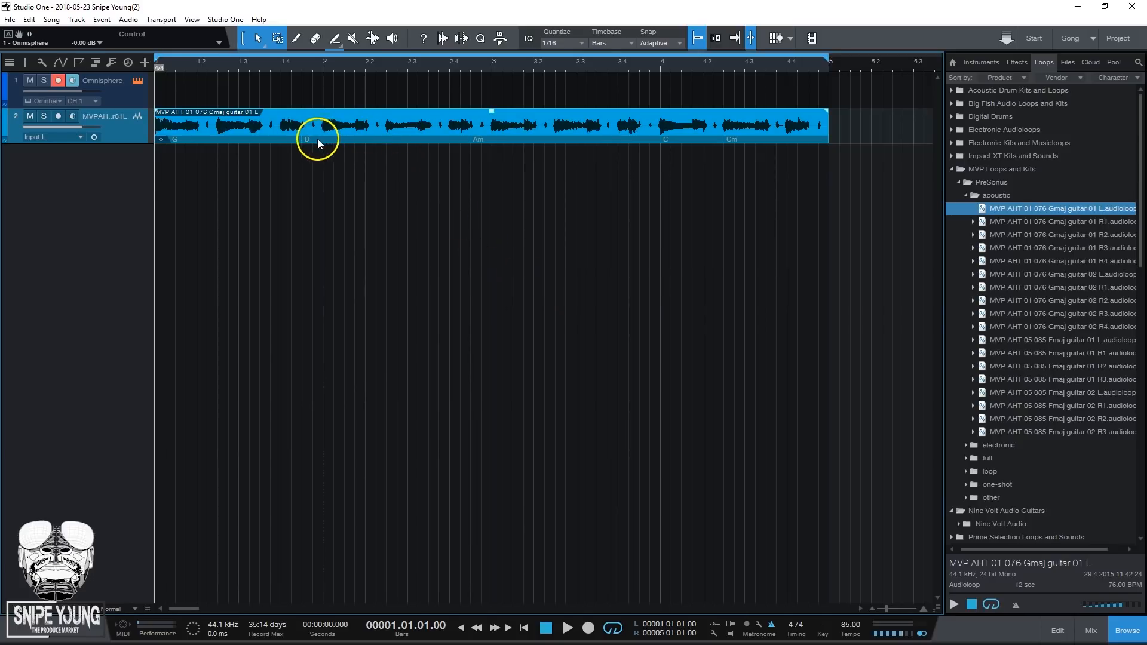
{"action": "mouse_move", "coordinate": [278, 144]}
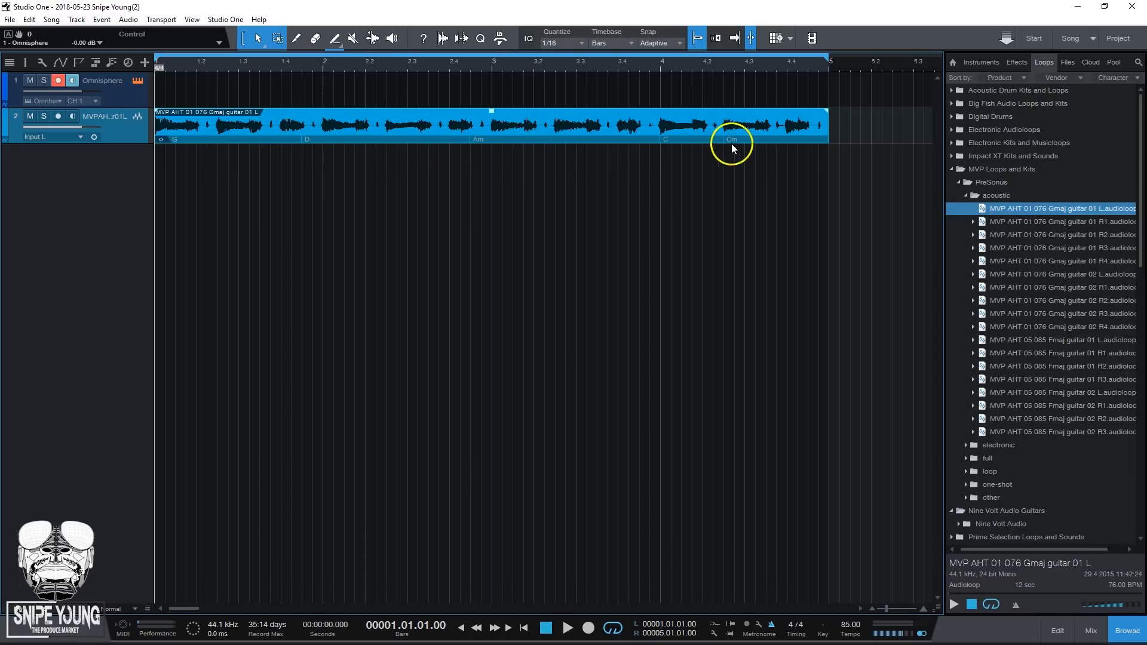
{"action": "right_click", "coordinate": [732, 142]}
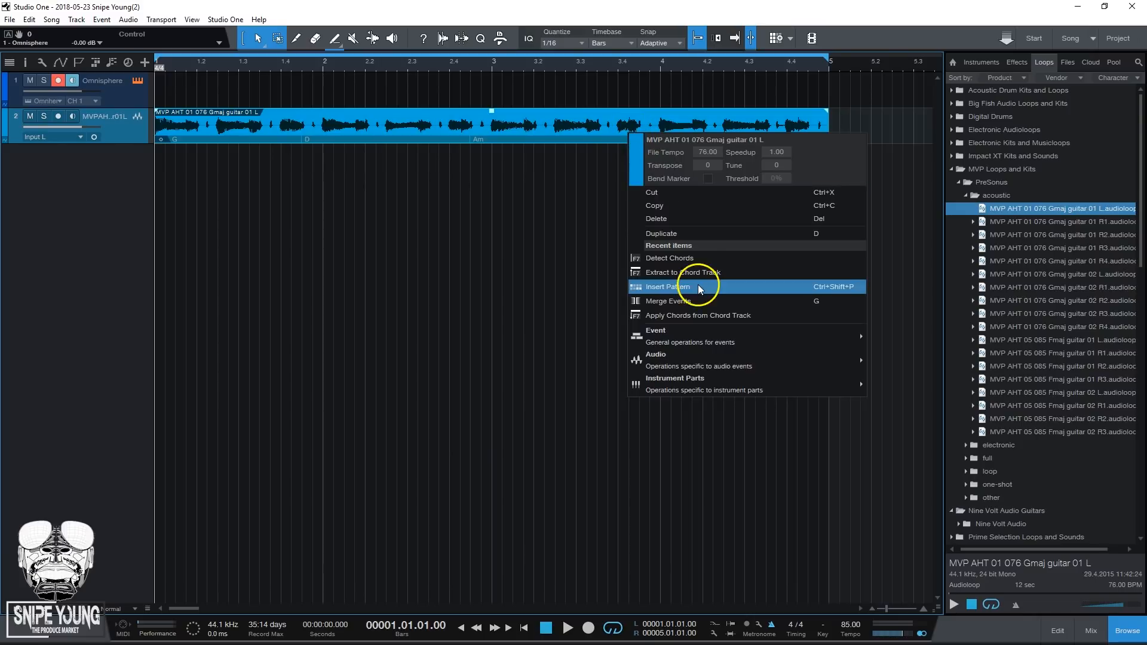
{"action": "mouse_move", "coordinate": [701, 324]}
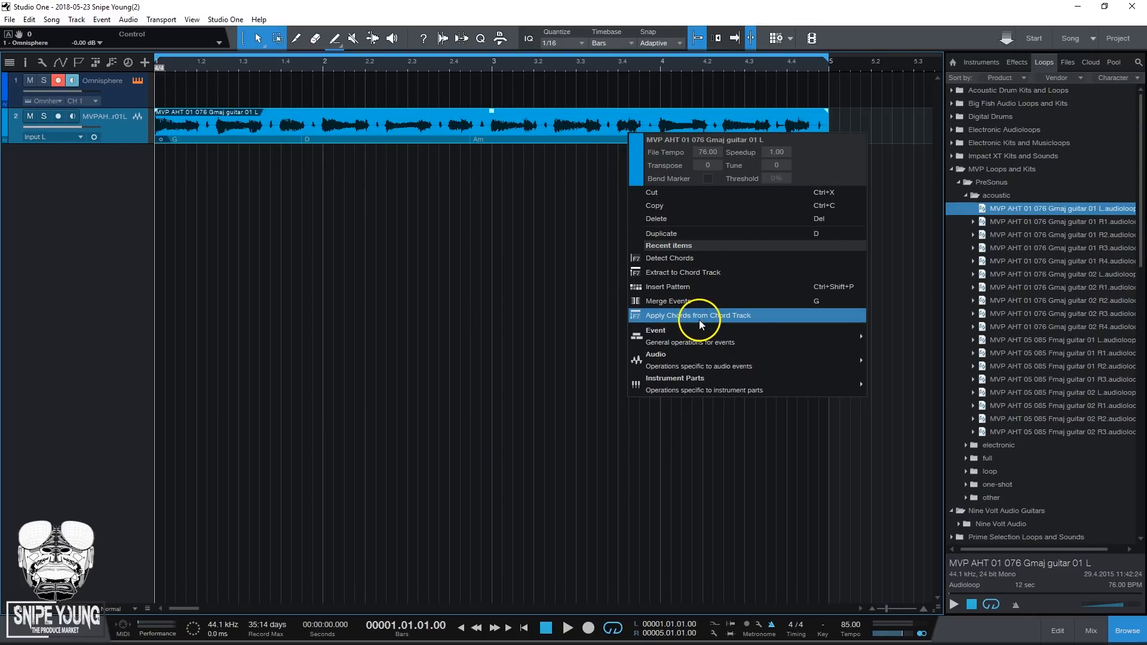
{"action": "mouse_move", "coordinate": [675, 276]}
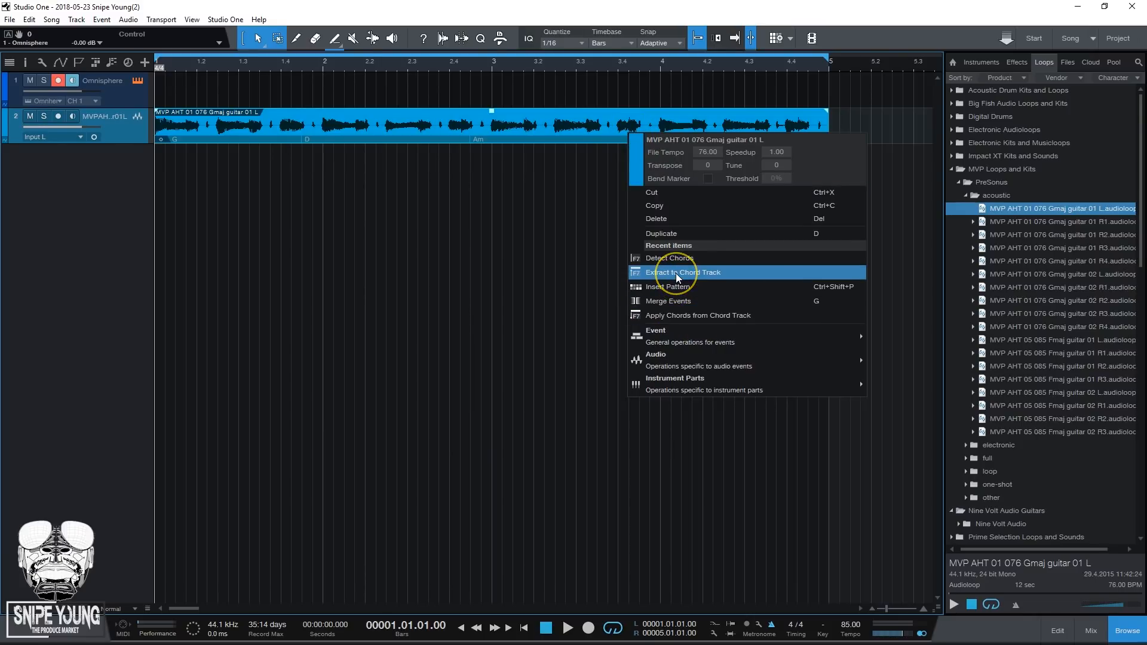
{"action": "left_click", "coordinate": [681, 273]}
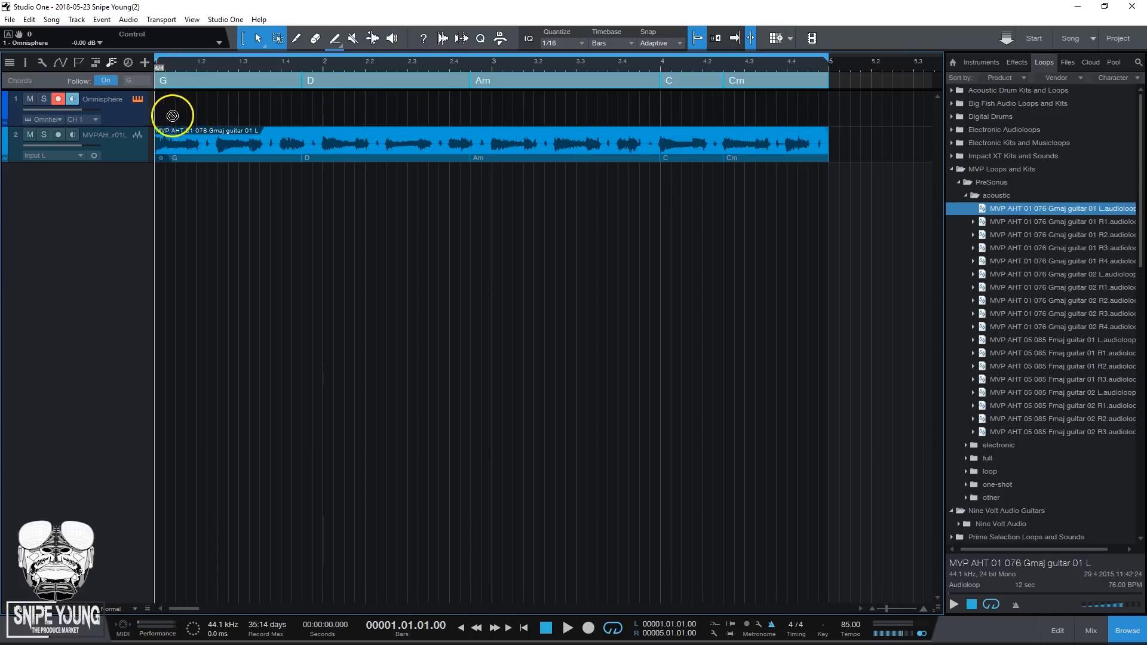
{"action": "mouse_move", "coordinate": [209, 109]}
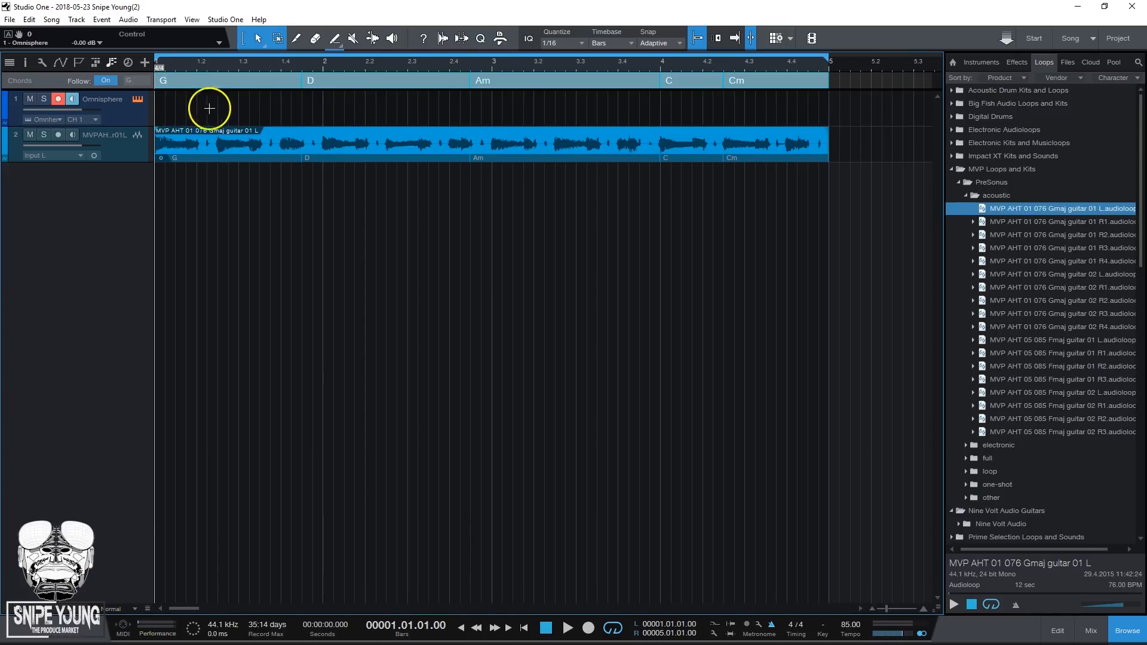
{"action": "mouse_move", "coordinate": [216, 119]}
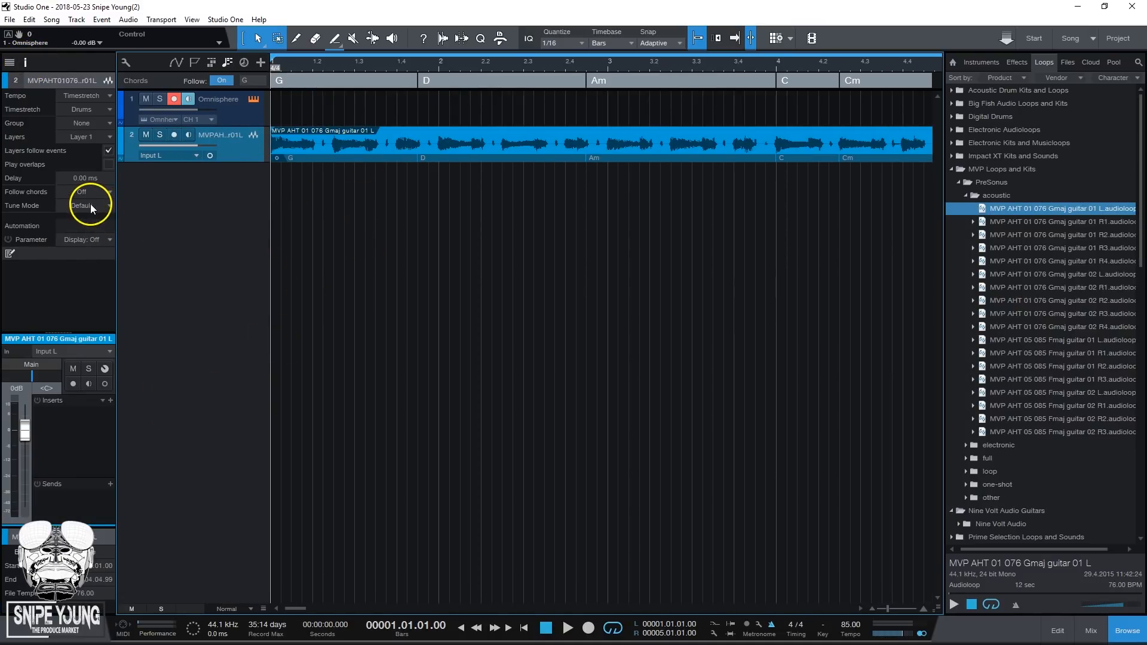
Step: Show the Omnisphere track's Inspector settings with Follow Chords still off
{"action": "left_click", "coordinate": [84, 206]}
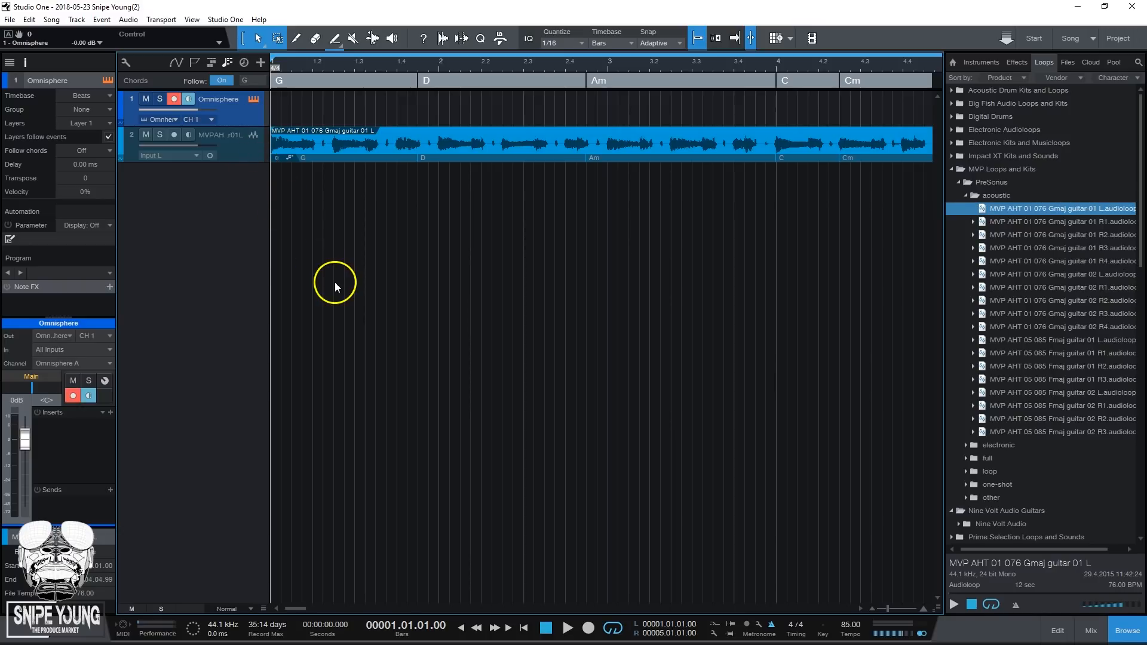
{"action": "mouse_move", "coordinate": [406, 72]}
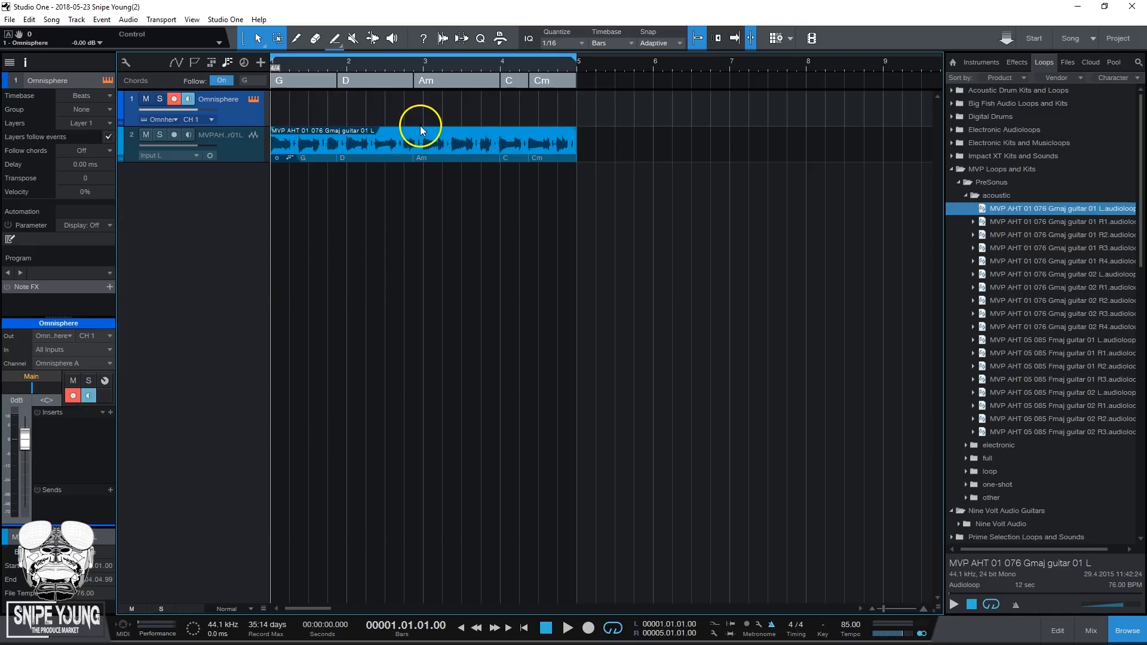
{"action": "mouse_move", "coordinate": [272, 123]}
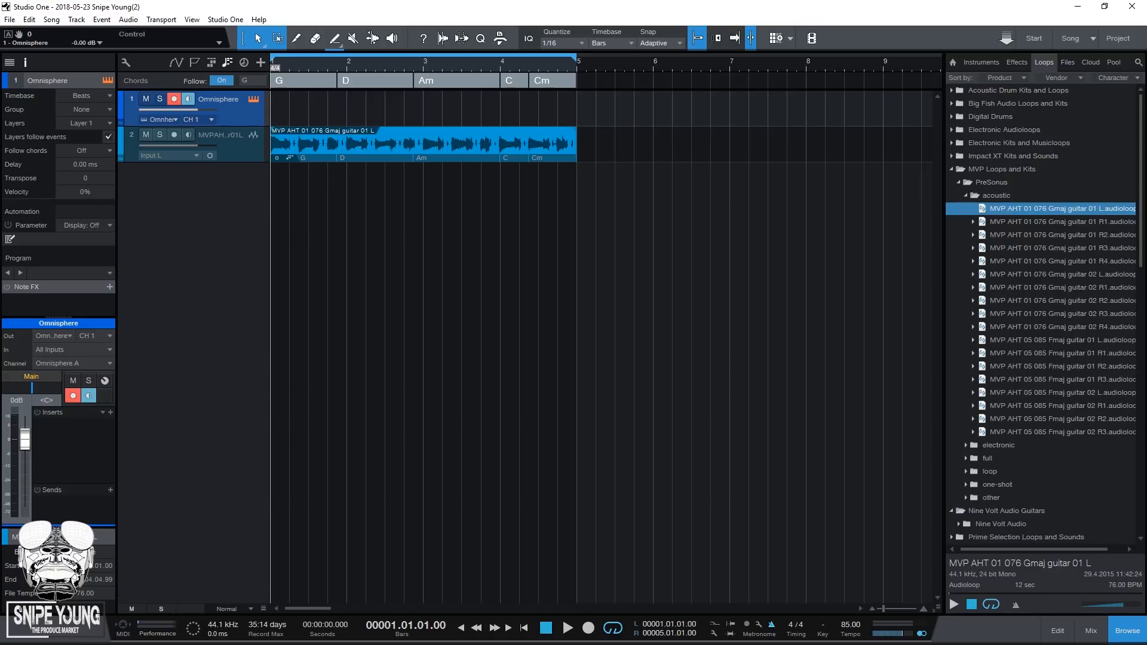
Step: Play the guitar loop against the chord track, stop, and set the Omnisphere volume to -6.2 dB
{"action": "left_click", "coordinate": [568, 627]}
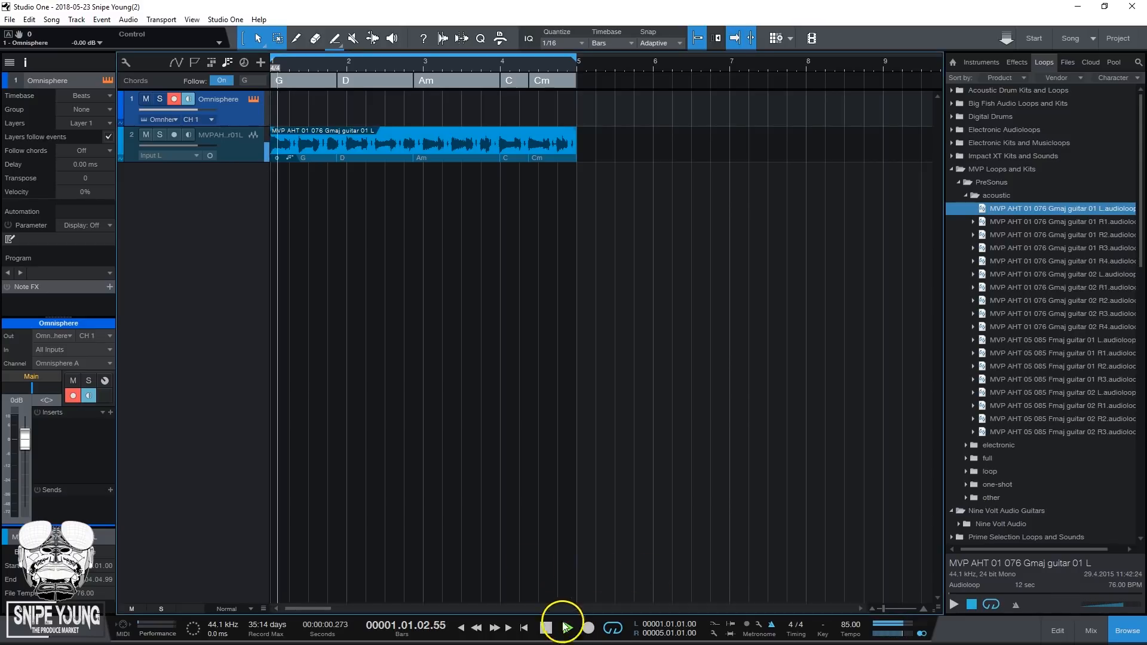
{"action": "left_click", "coordinate": [564, 627]}
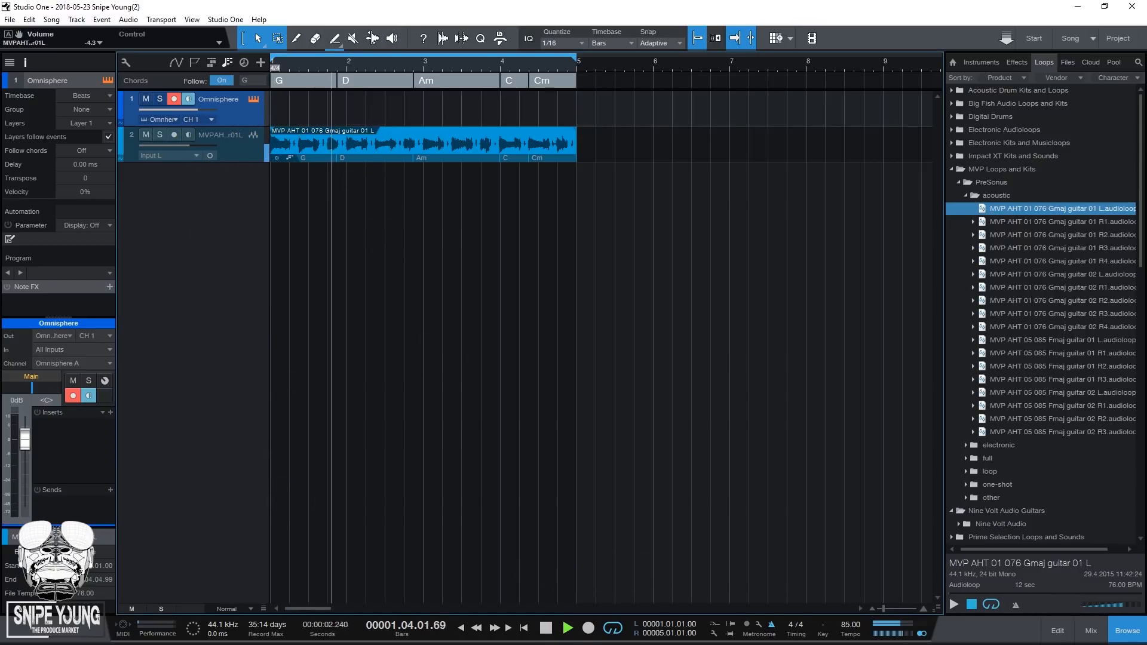
{"action": "left_click", "coordinate": [567, 627]}
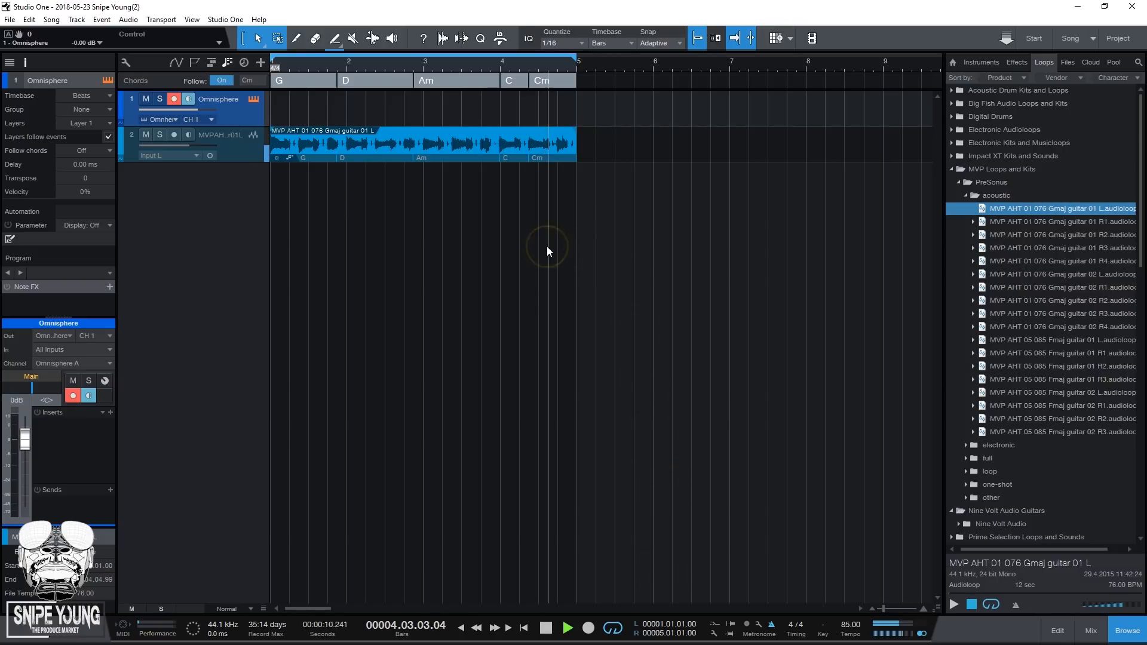
{"action": "left_click", "coordinate": [544, 628]}
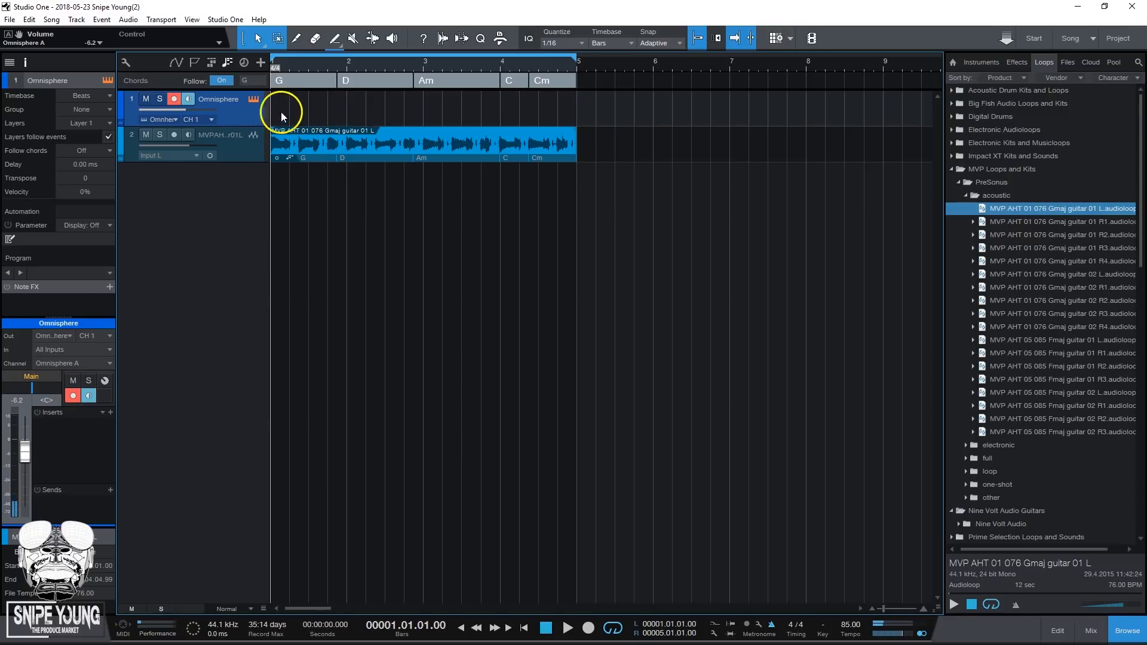
Step: Create a four-bar instrument part on the Omnisphere track matching the loop's length
{"action": "double_click", "coordinate": [282, 109]}
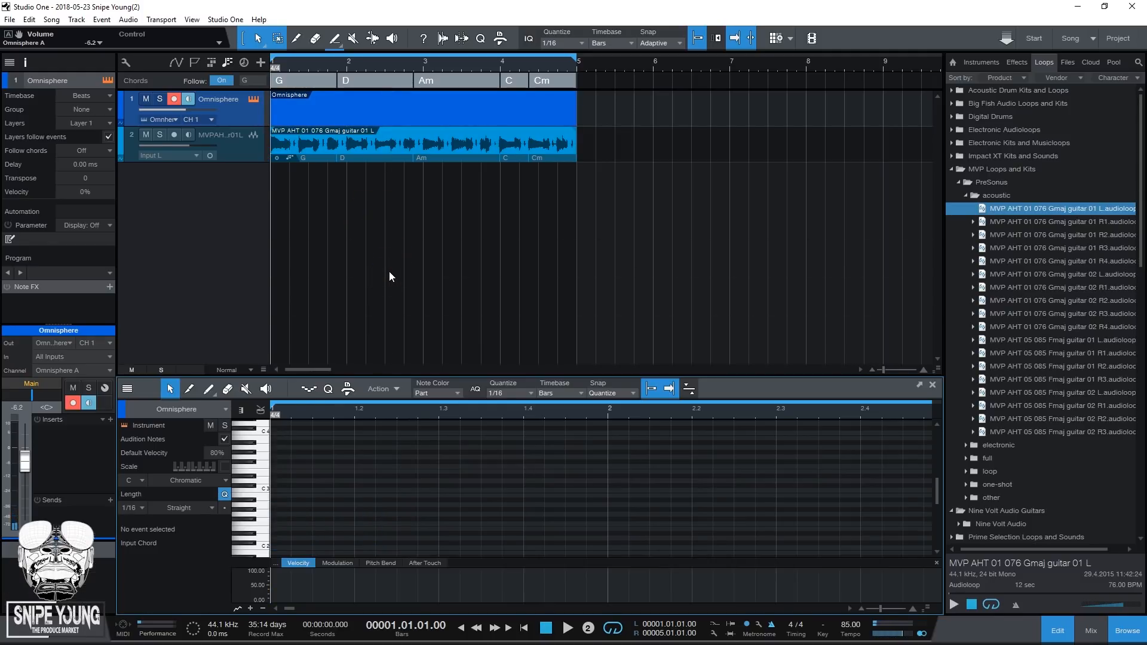
{"action": "left_click", "coordinate": [566, 628]}
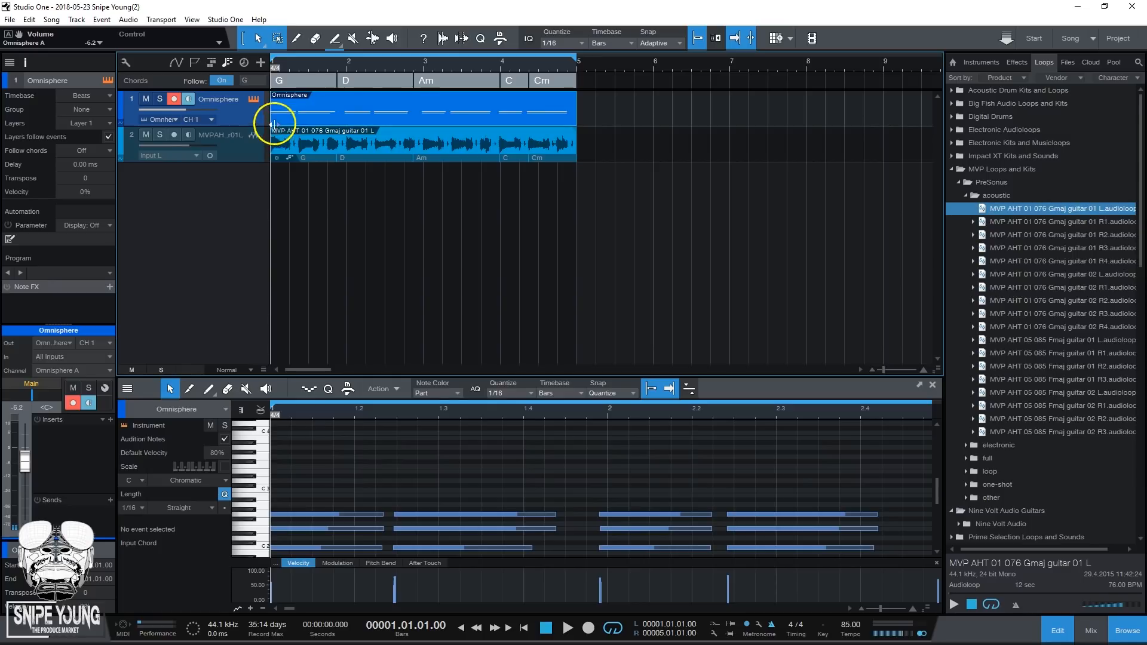
Step: Set the Omnisphere track's Follow Chords mode to Parallel
{"action": "left_click", "coordinate": [80, 152]}
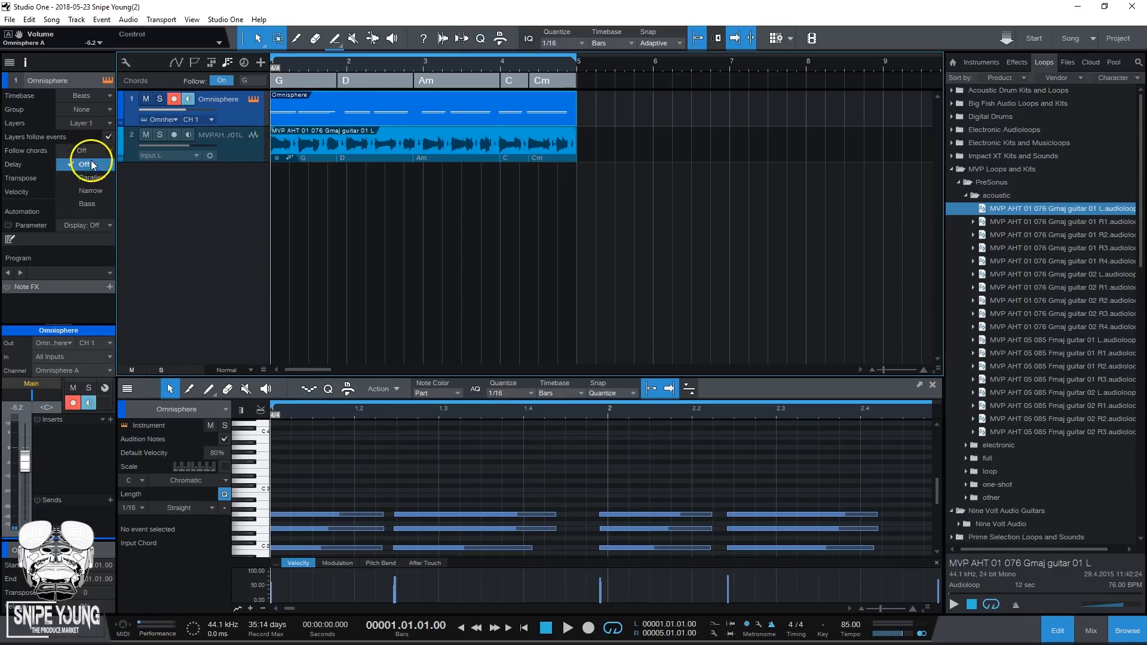
{"action": "left_click", "coordinate": [91, 150]}
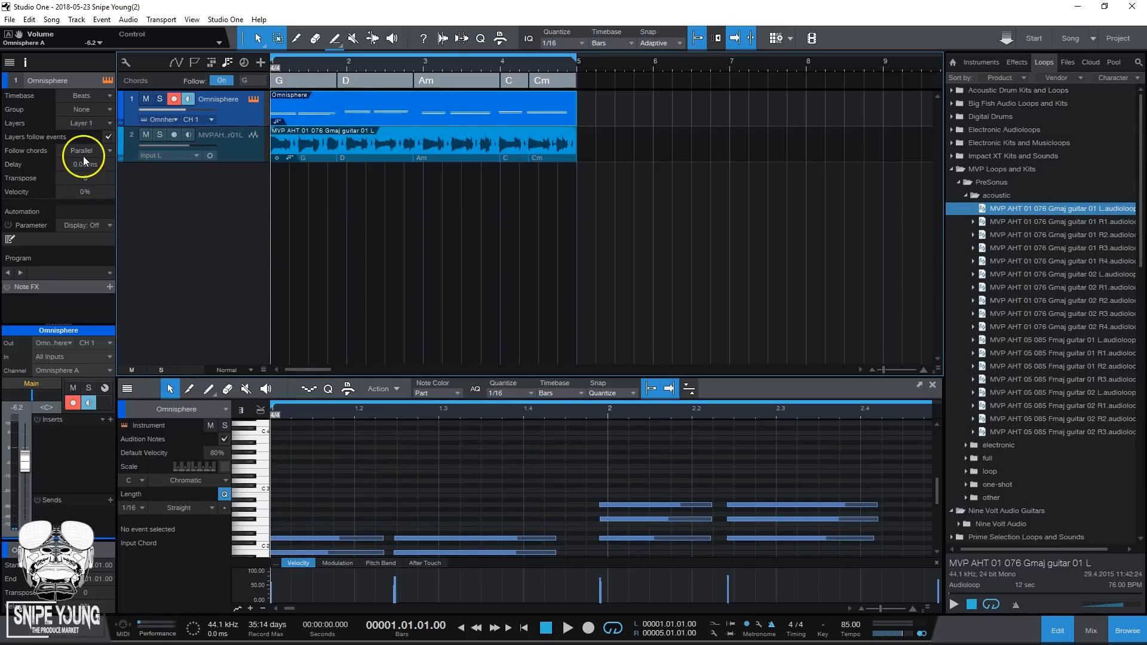
{"action": "left_click", "coordinate": [106, 150]}
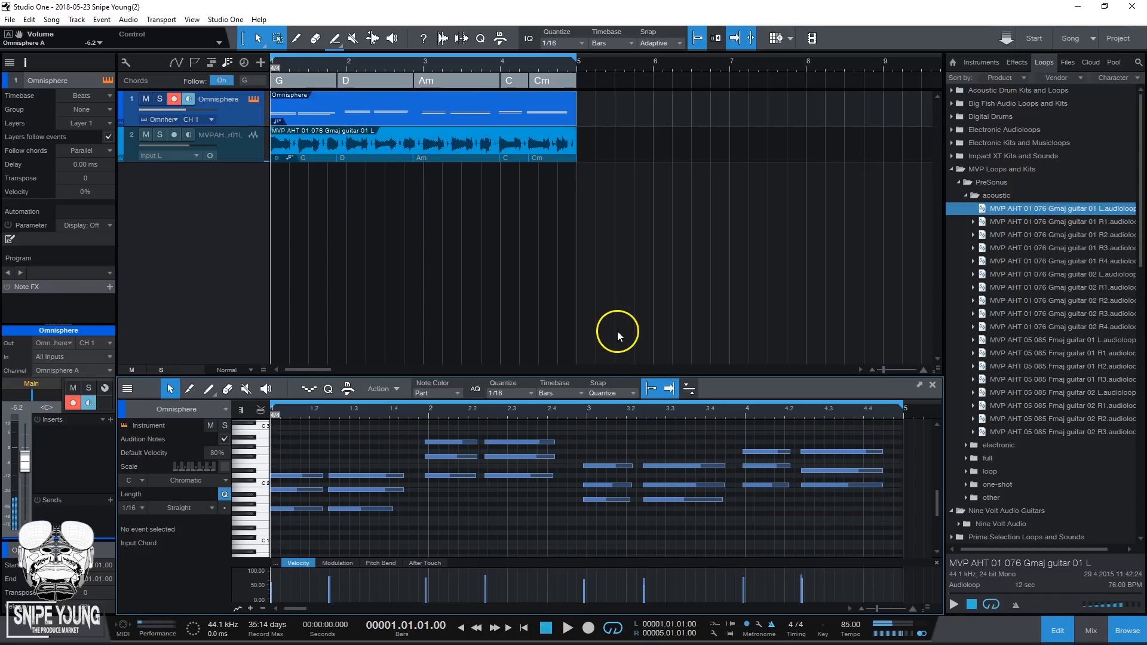
{"action": "mouse_move", "coordinate": [307, 80]}
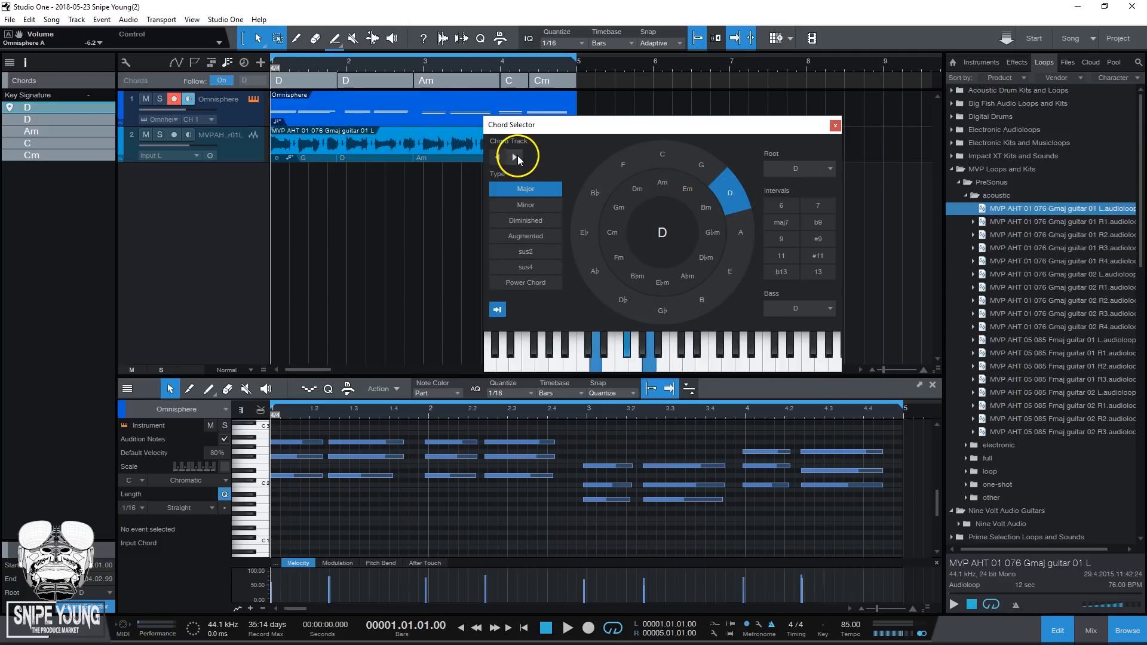
{"action": "mouse_move", "coordinate": [516, 159]}
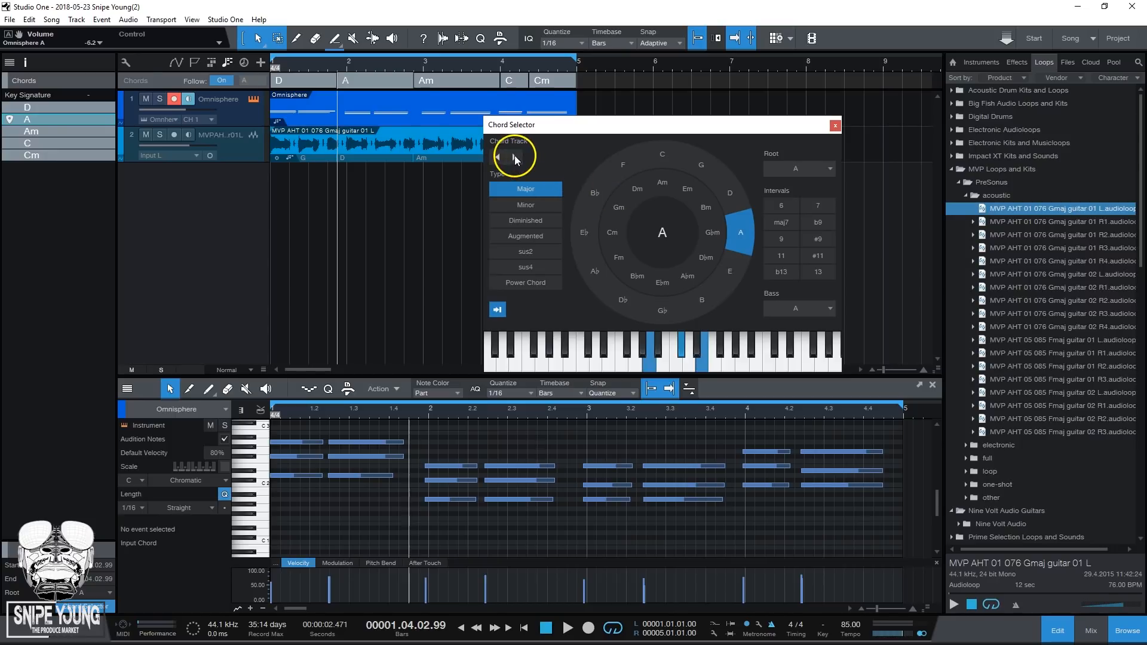
Step: Step through the chords in the Chord Selector, changing them to D, A, Em, G and Gm
{"action": "left_click", "coordinate": [661, 183]}
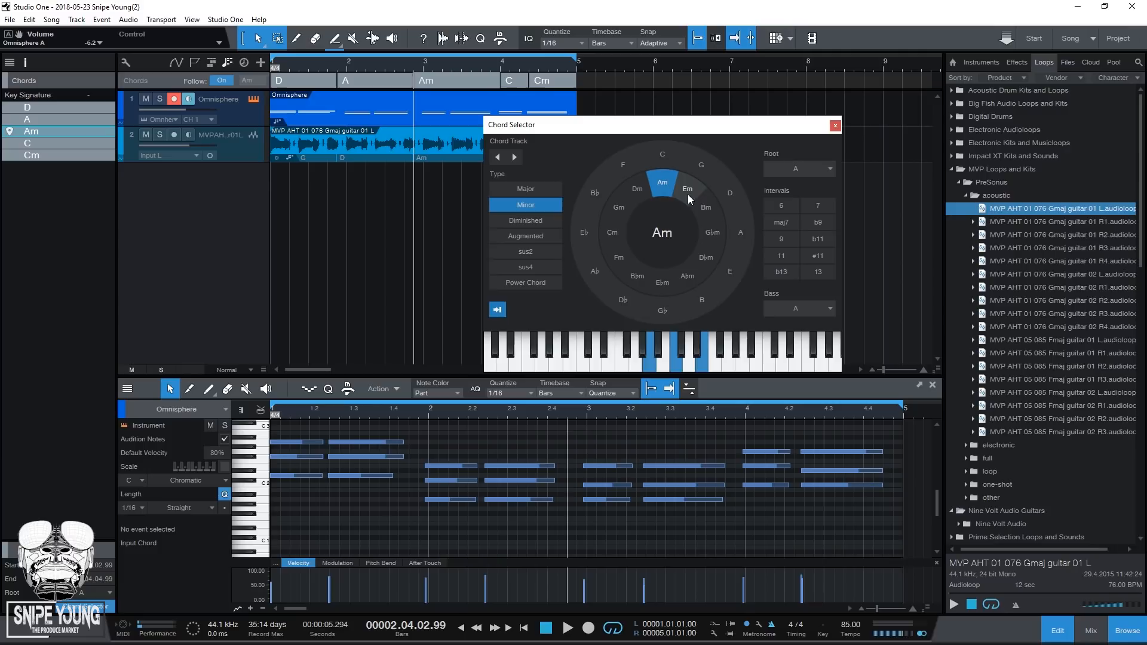
{"action": "left_click", "coordinate": [686, 188]}
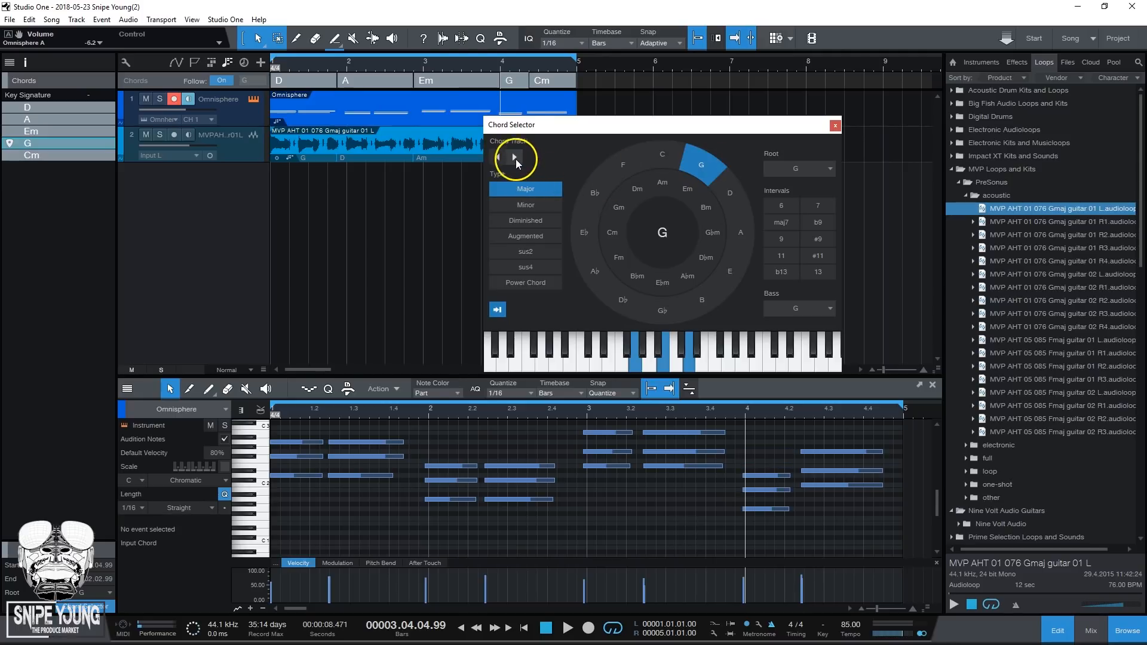
{"action": "left_click", "coordinate": [618, 208]}
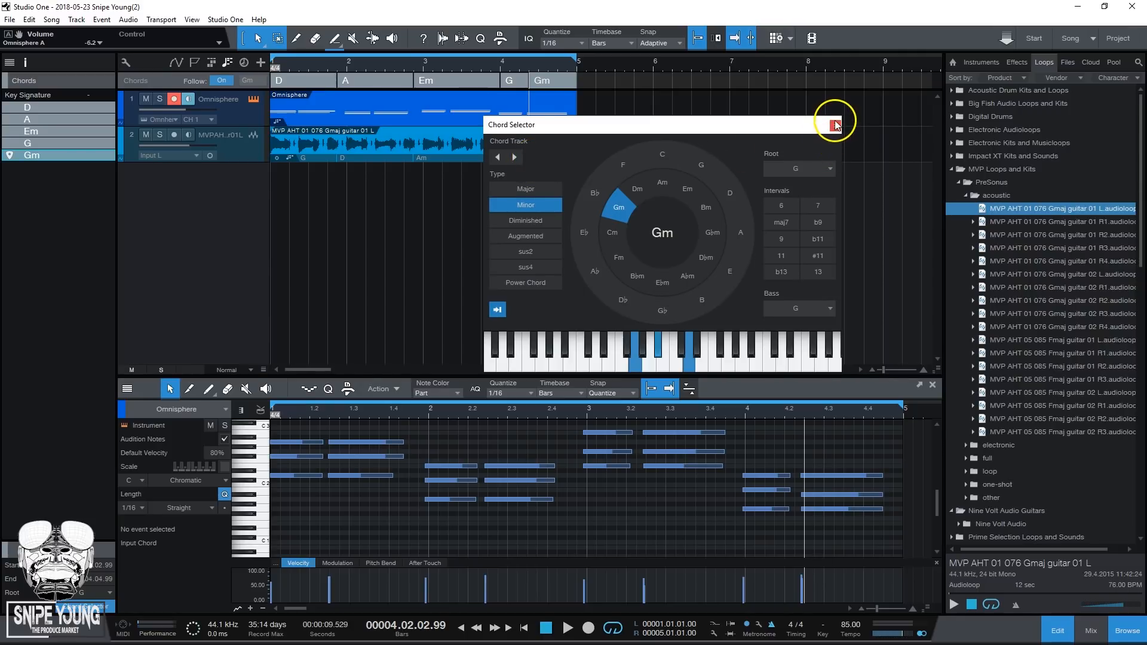
Step: Close the Chord Selector and play back the re-harmonized progression, then stop
{"action": "left_click", "coordinate": [833, 124]}
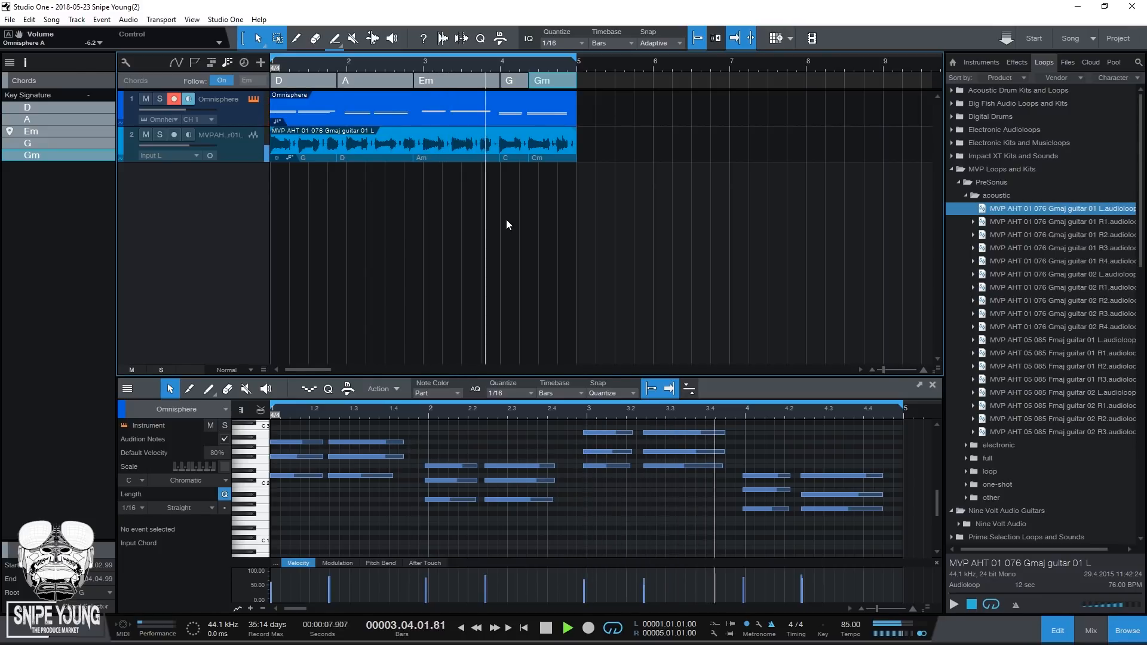
{"action": "left_click", "coordinate": [567, 627]}
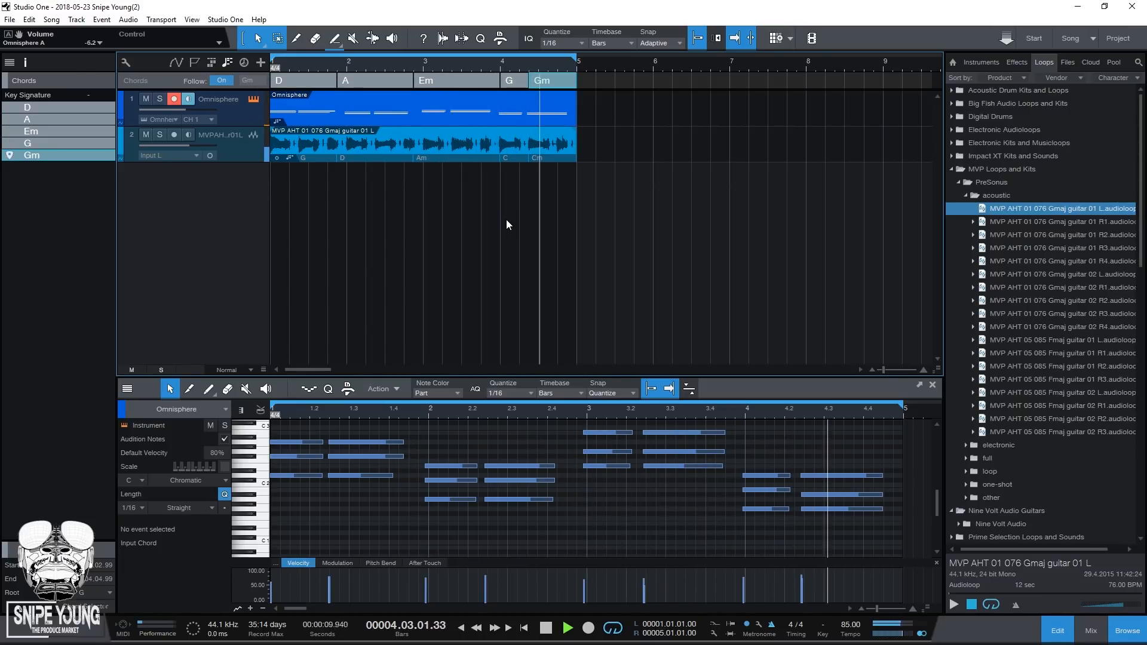
{"action": "left_click", "coordinate": [545, 627]}
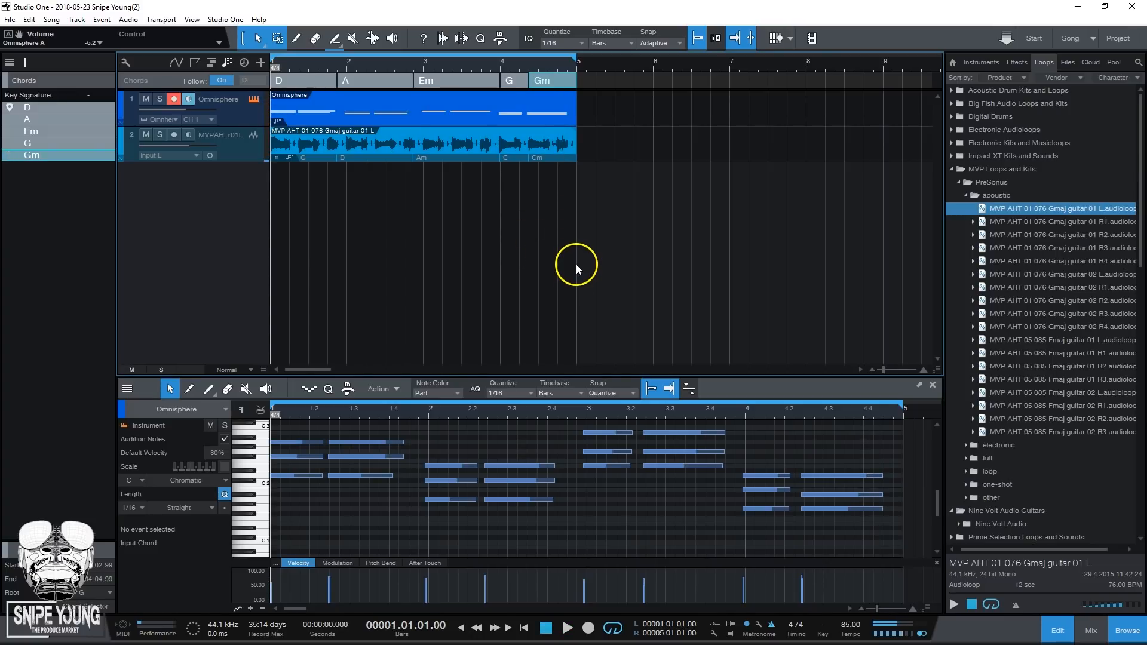
{"action": "mouse_move", "coordinate": [314, 167]}
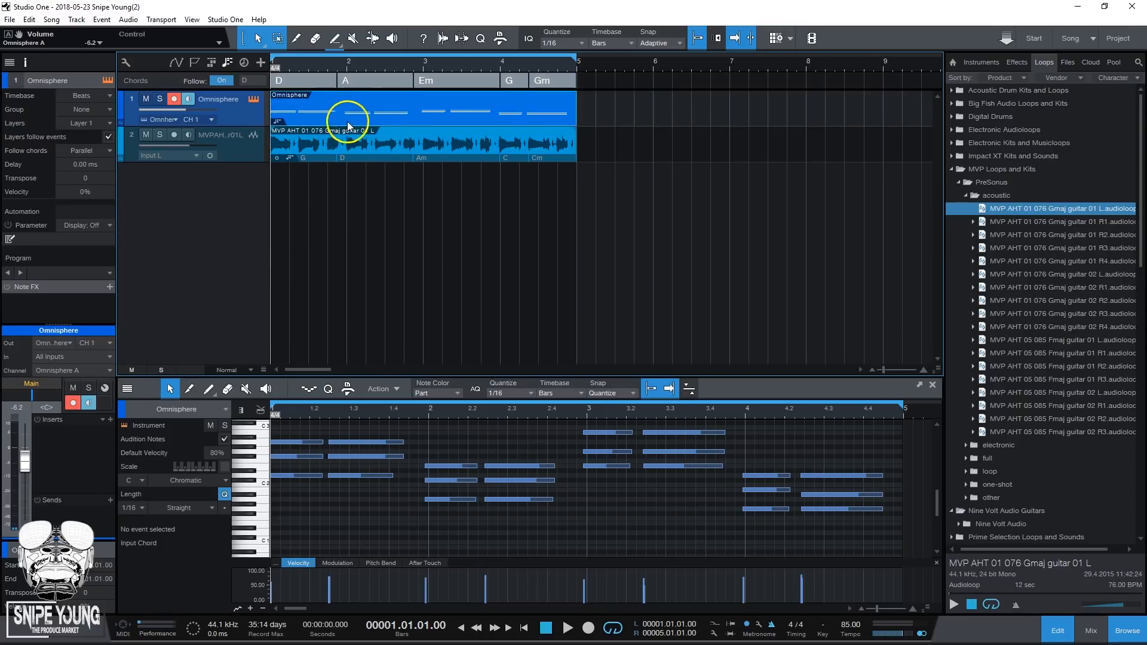
{"action": "mouse_move", "coordinate": [539, 158]}
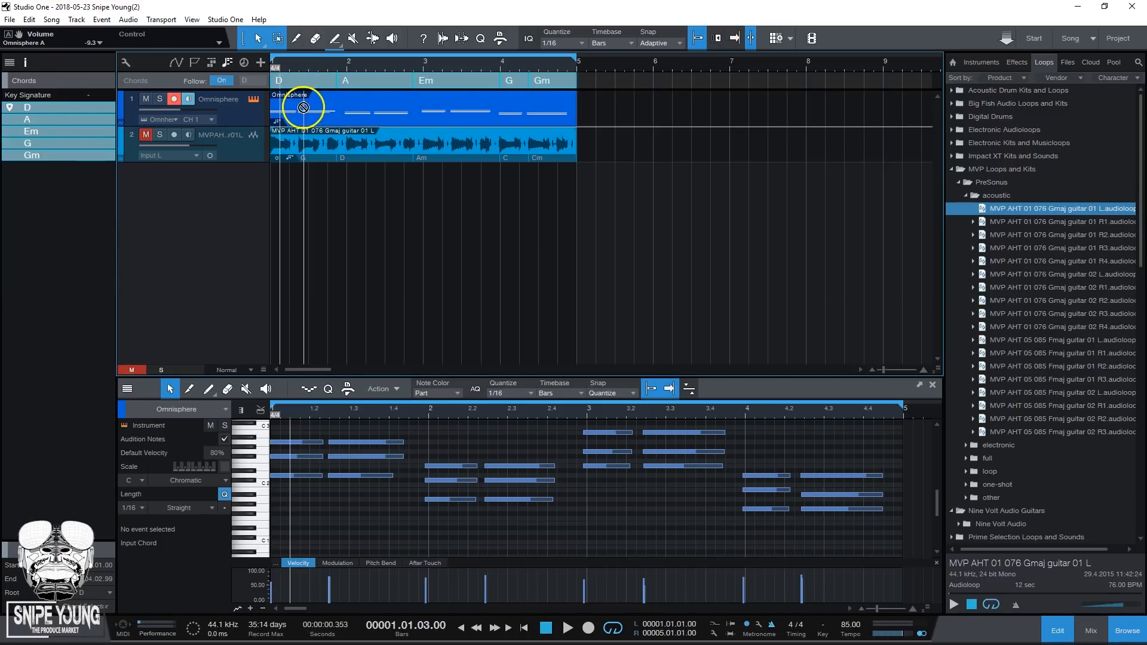
{"action": "mouse_move", "coordinate": [366, 117]}
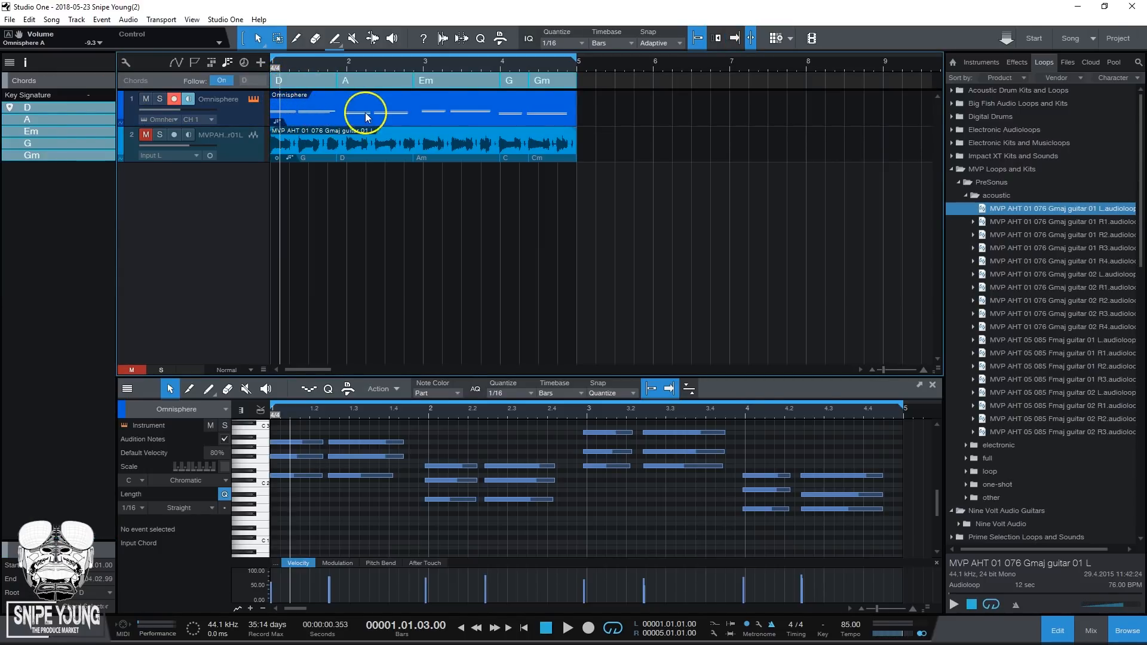
{"action": "mouse_move", "coordinate": [380, 118]}
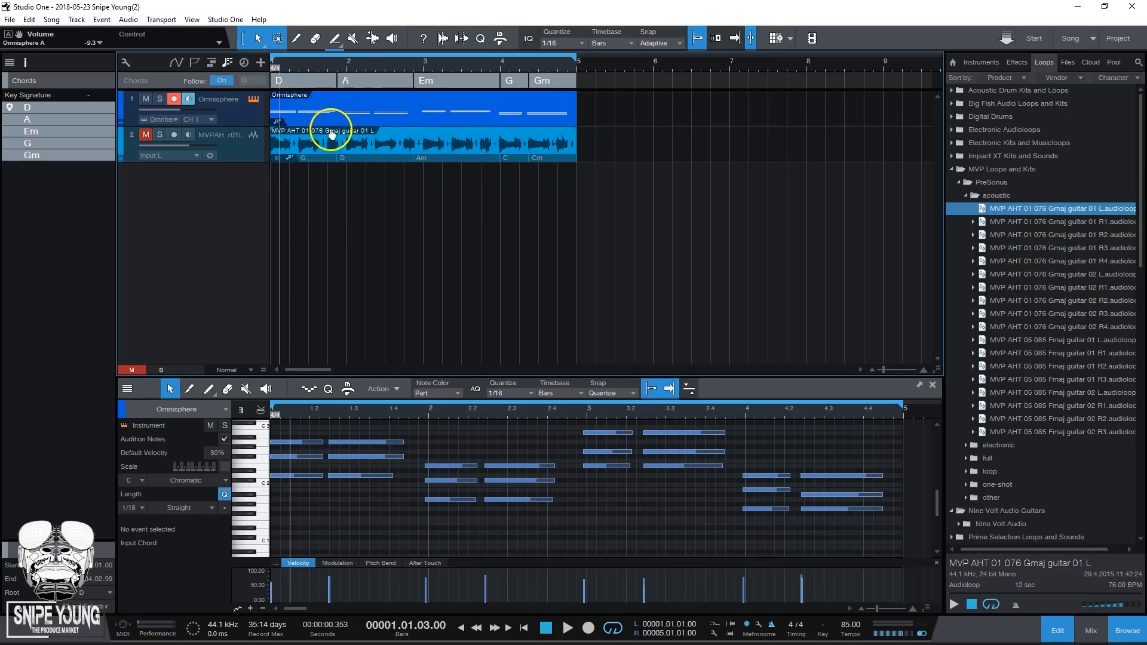
{"action": "mouse_move", "coordinate": [320, 122]}
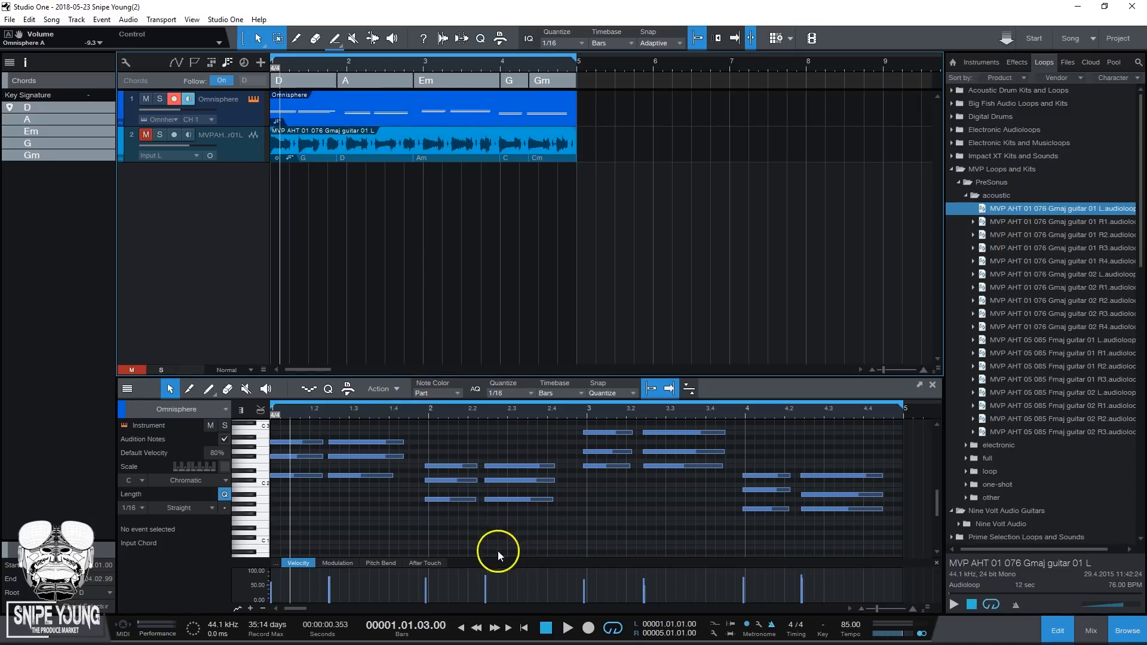
{"action": "mouse_move", "coordinate": [477, 442]}
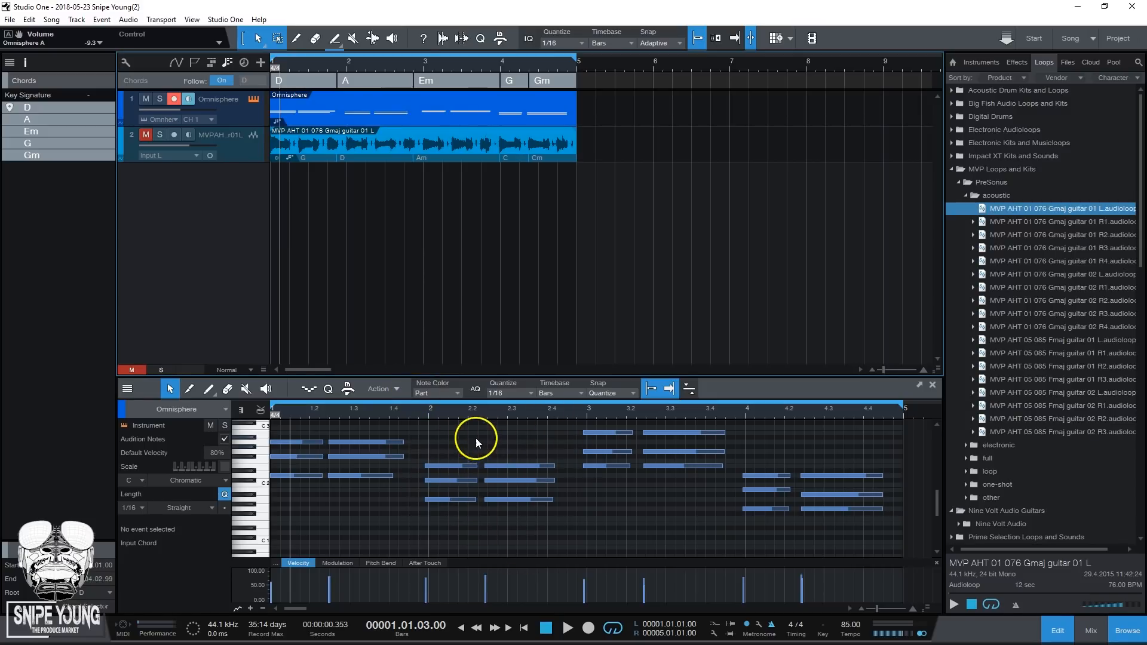
{"action": "mouse_move", "coordinate": [466, 441]}
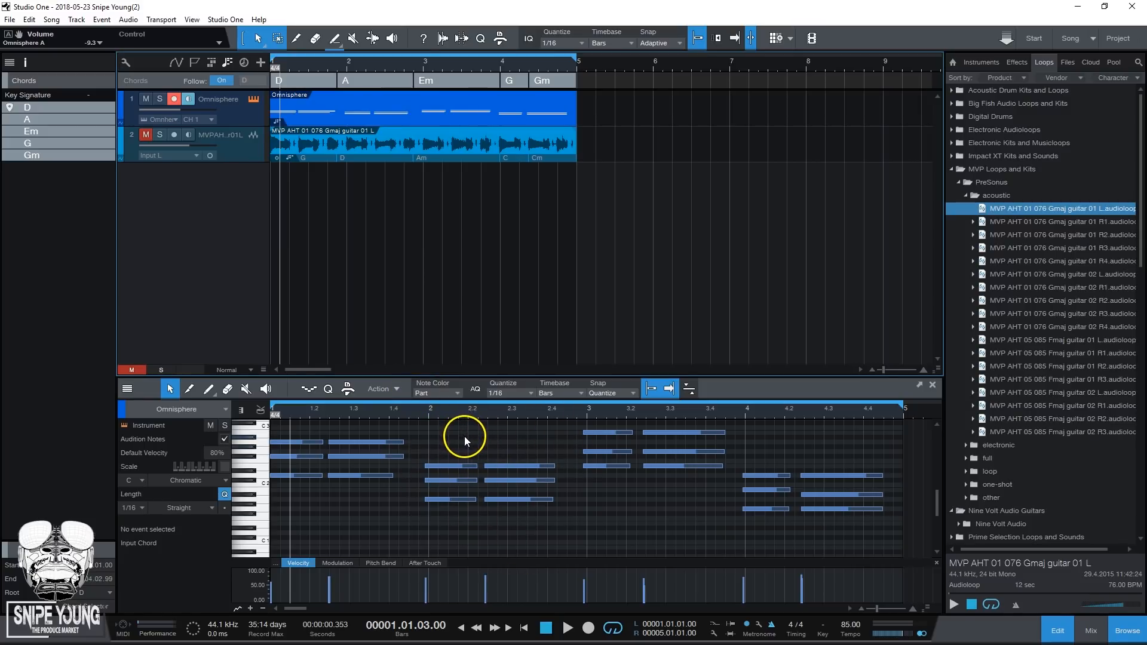
{"action": "mouse_move", "coordinate": [441, 421]}
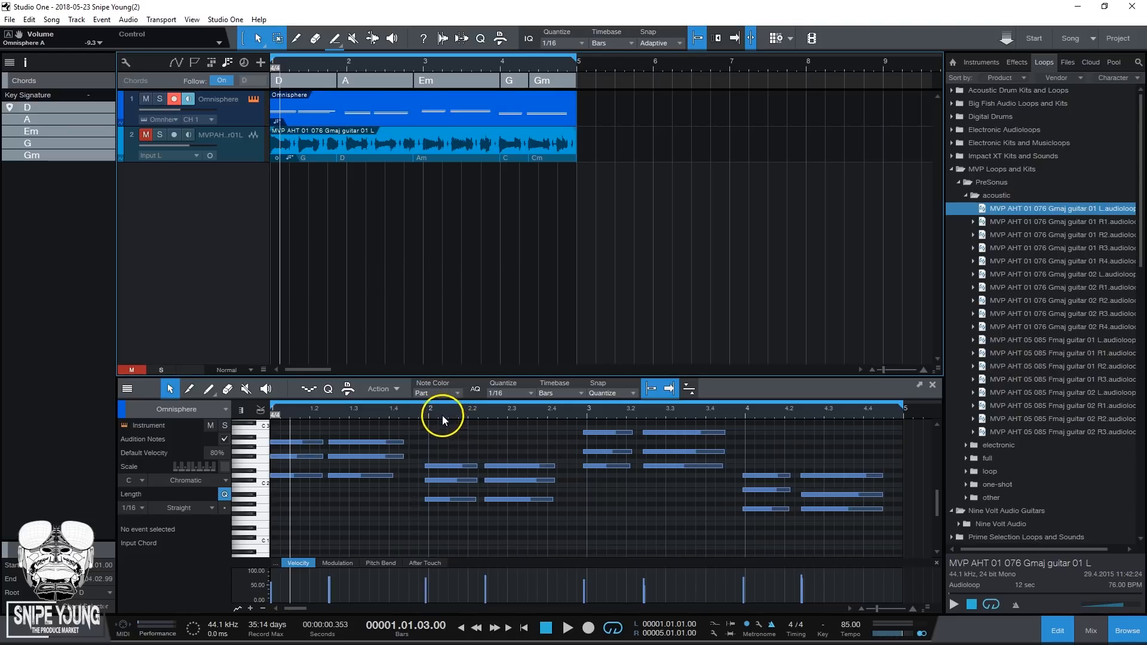